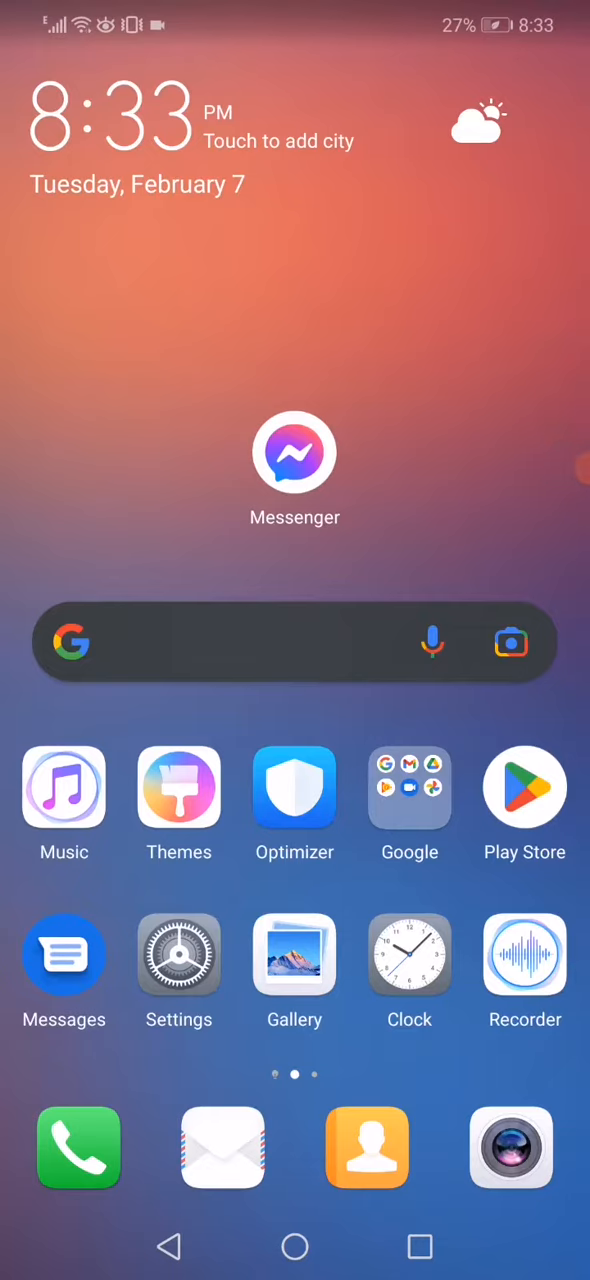
Open App info for Messenger from its home-screen icon.
click(179, 955)
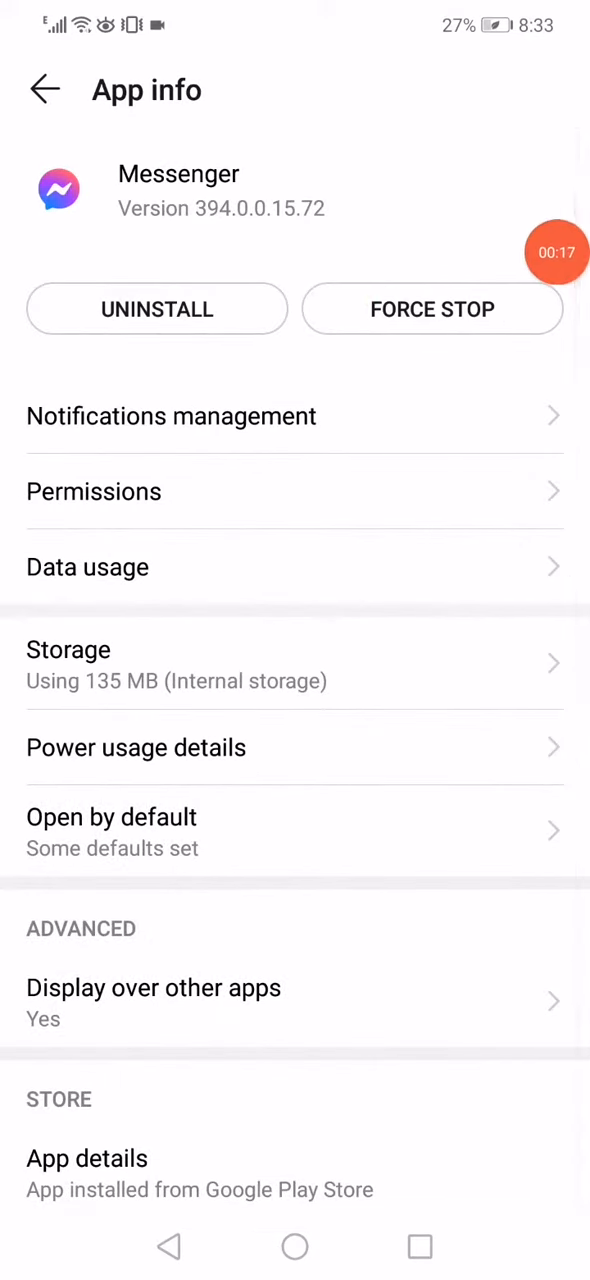
Clear Messenger's app data to 10.75 kB with empty cache, then return to App info.
click(68, 649)
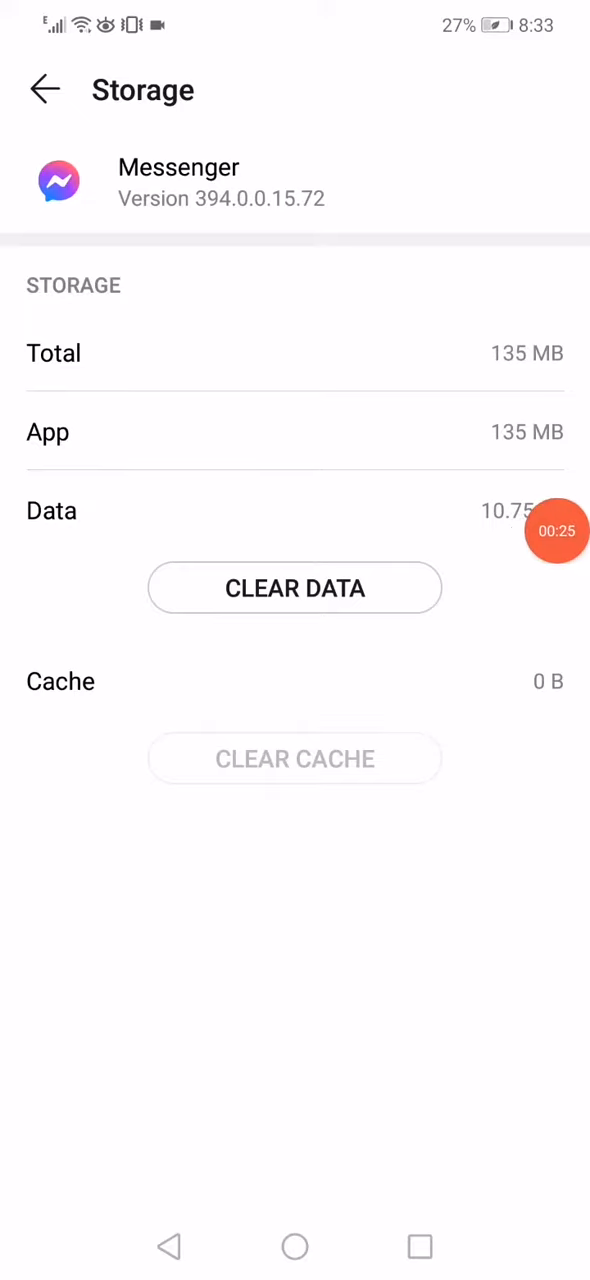
click(294, 587)
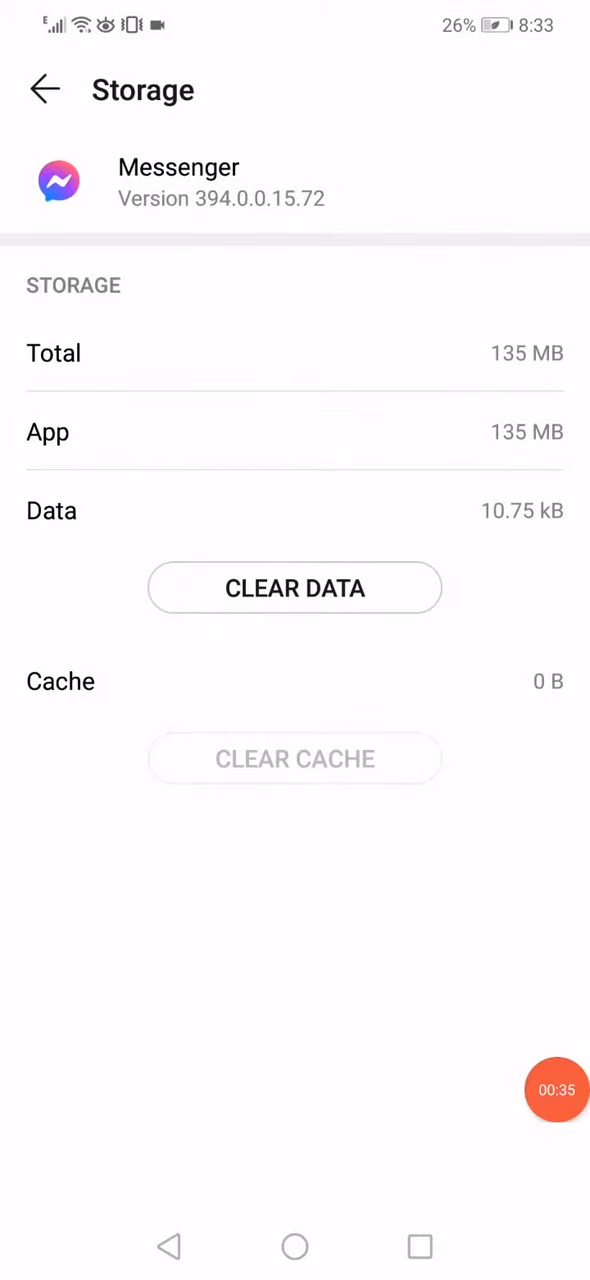
click(44, 89)
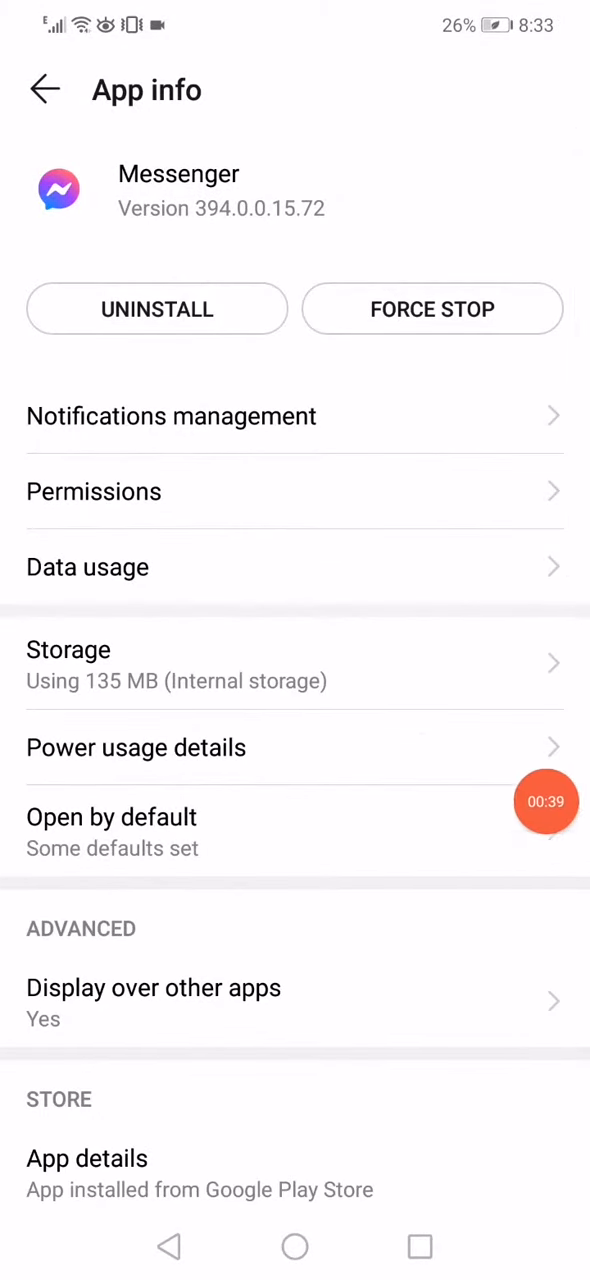
Open Messenger's Battery usage details showing 16s CPU time and Wi-Fi data.
click(94, 491)
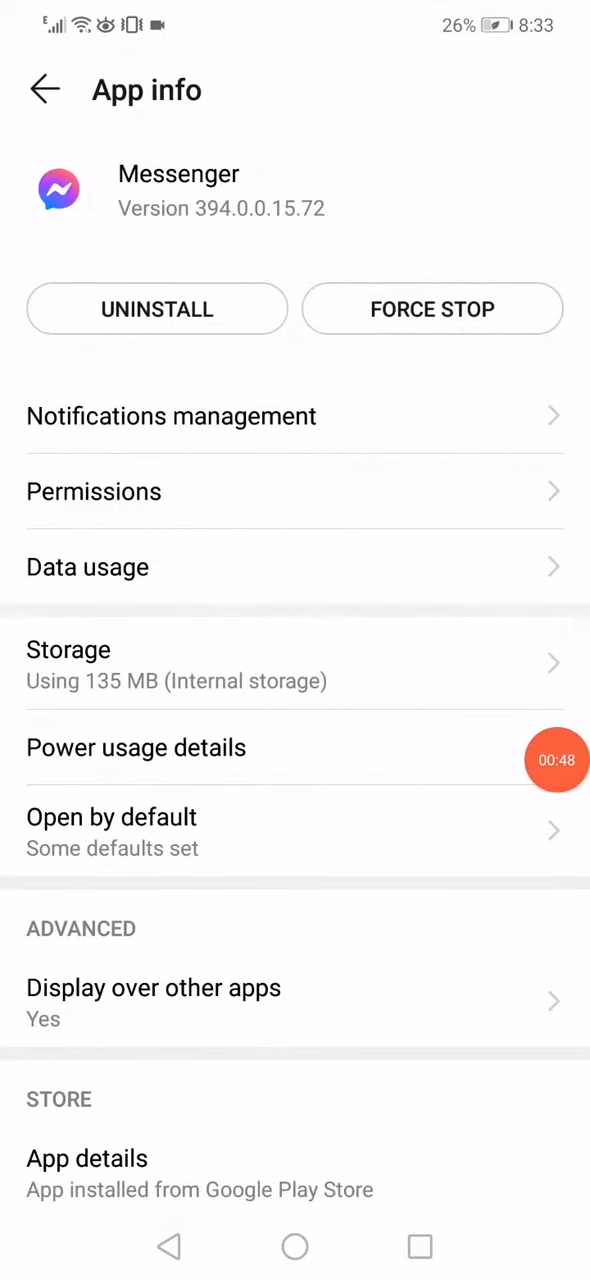
click(135, 747)
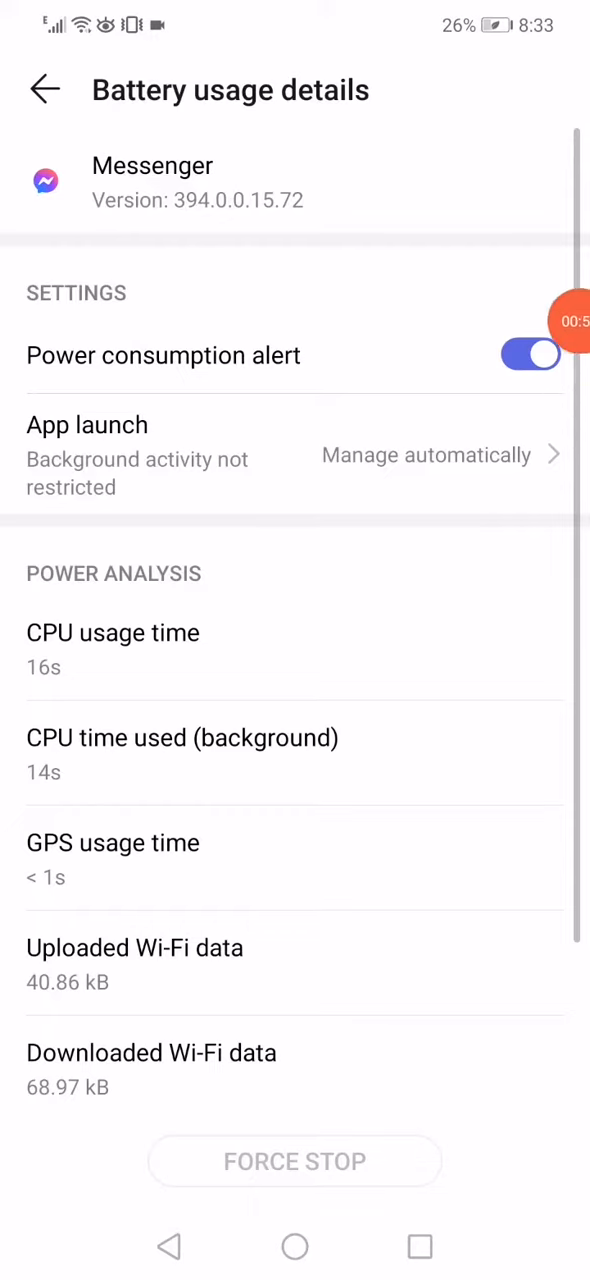